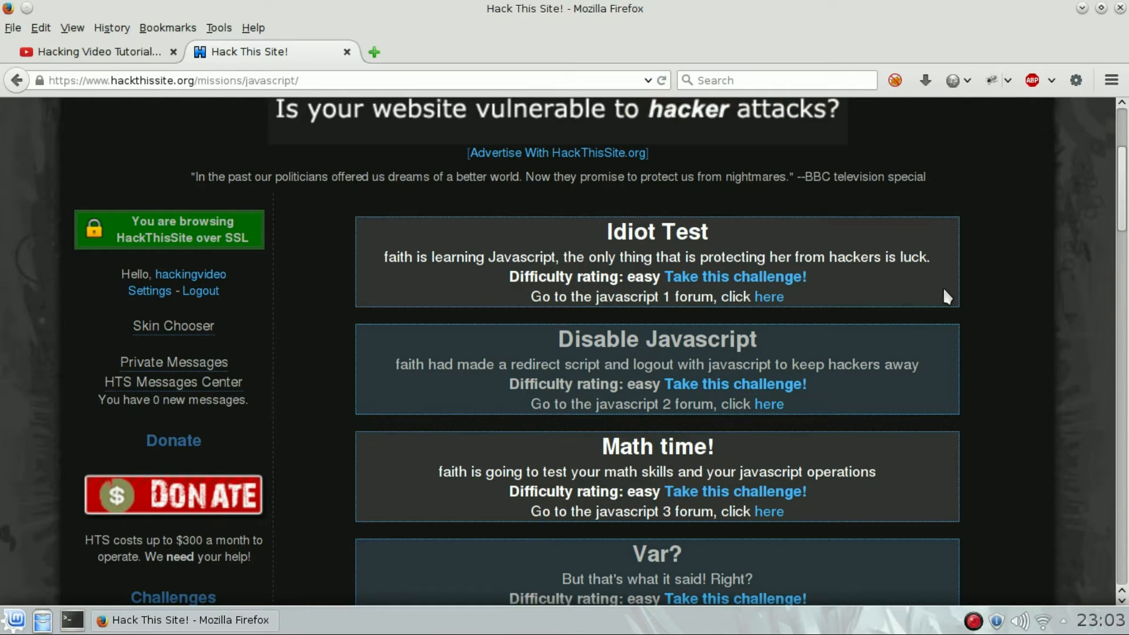
mouse_move(1076, 80)
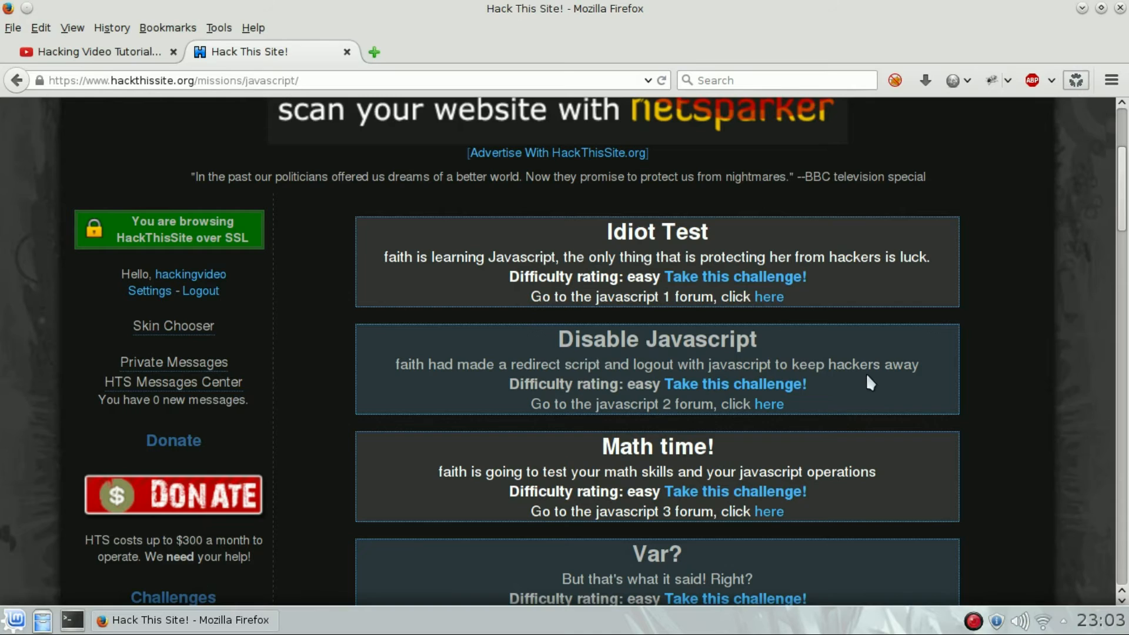
Start the Disable Javascript challenge from the JavaScript missions list
left_click(734, 383)
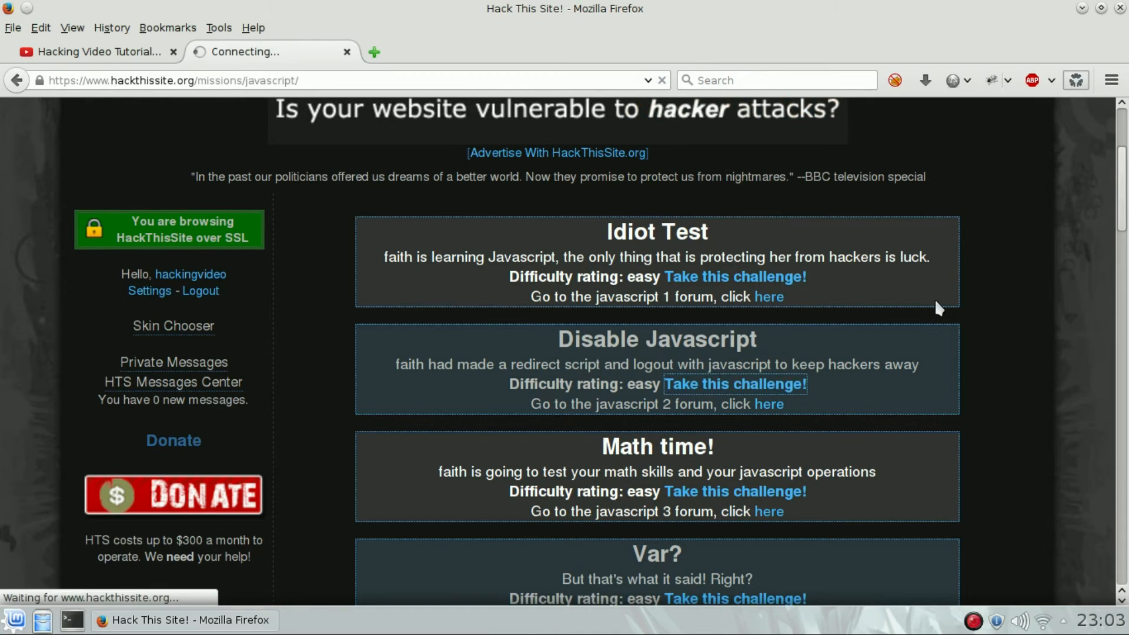
Follow the mission 2 'Click here to win.' link to reach the congratulations page
left_click(734, 384)
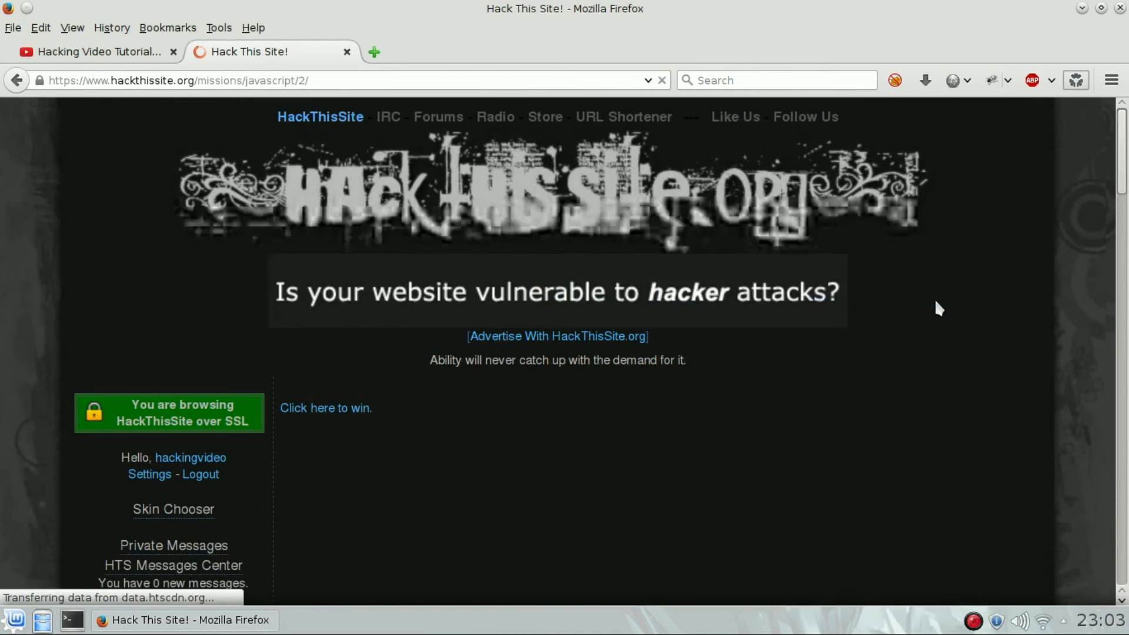
mouse_move(326, 408)
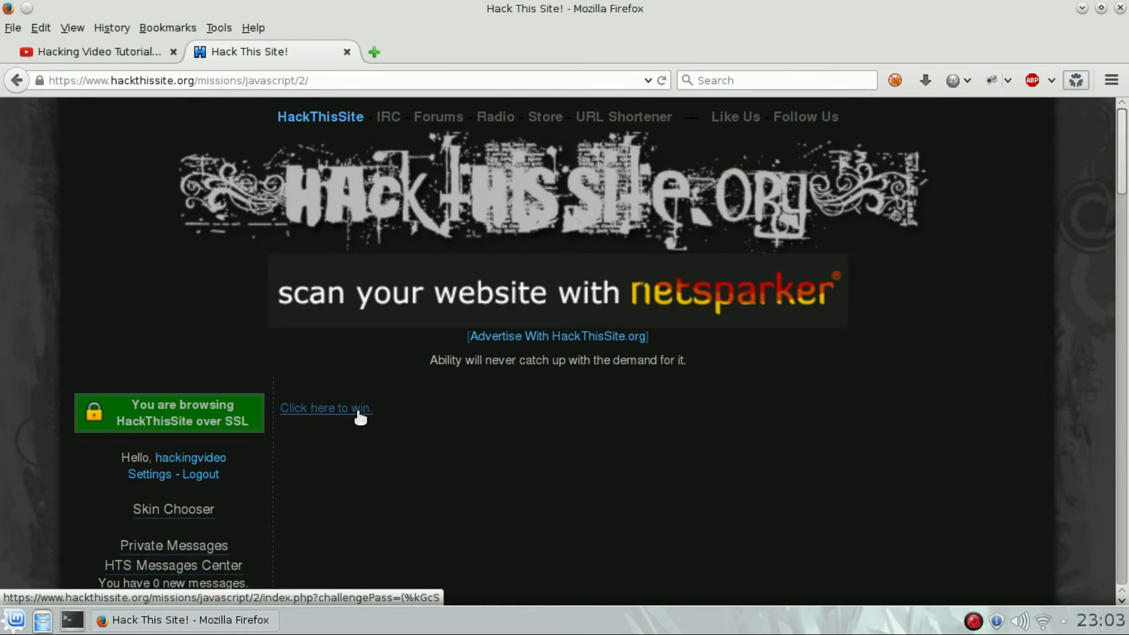
left_click(324, 408)
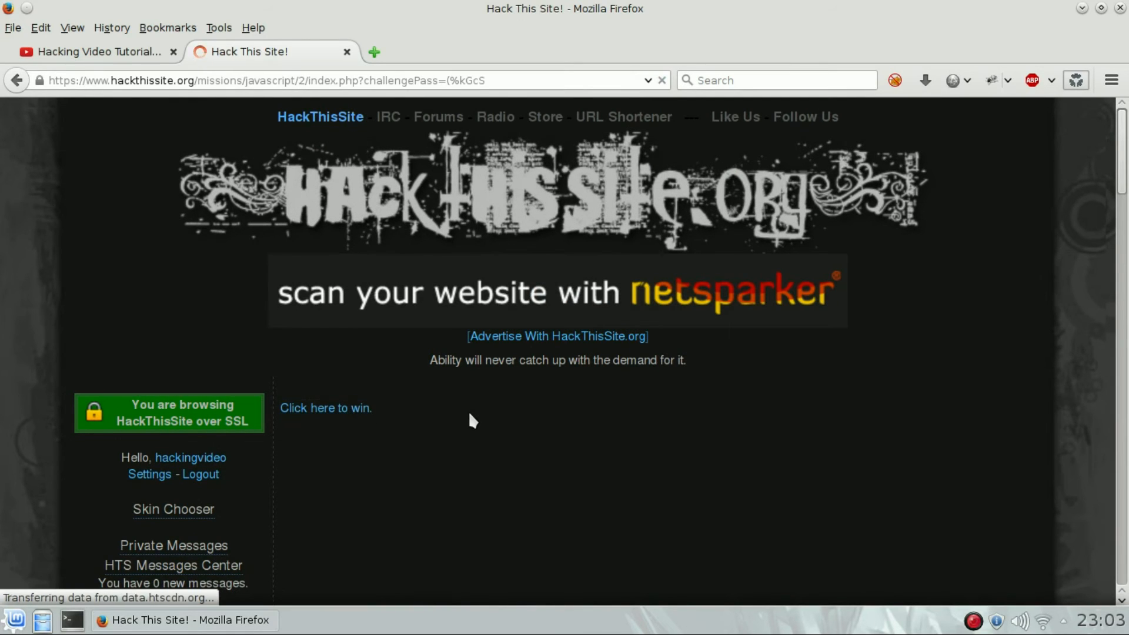
left_click(324, 407)
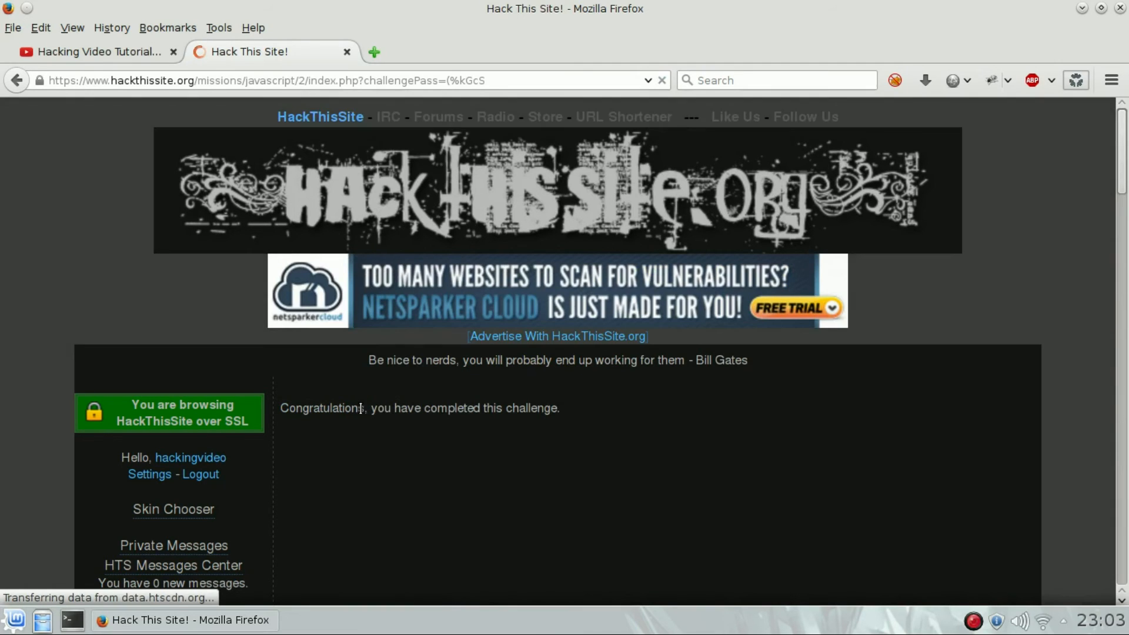